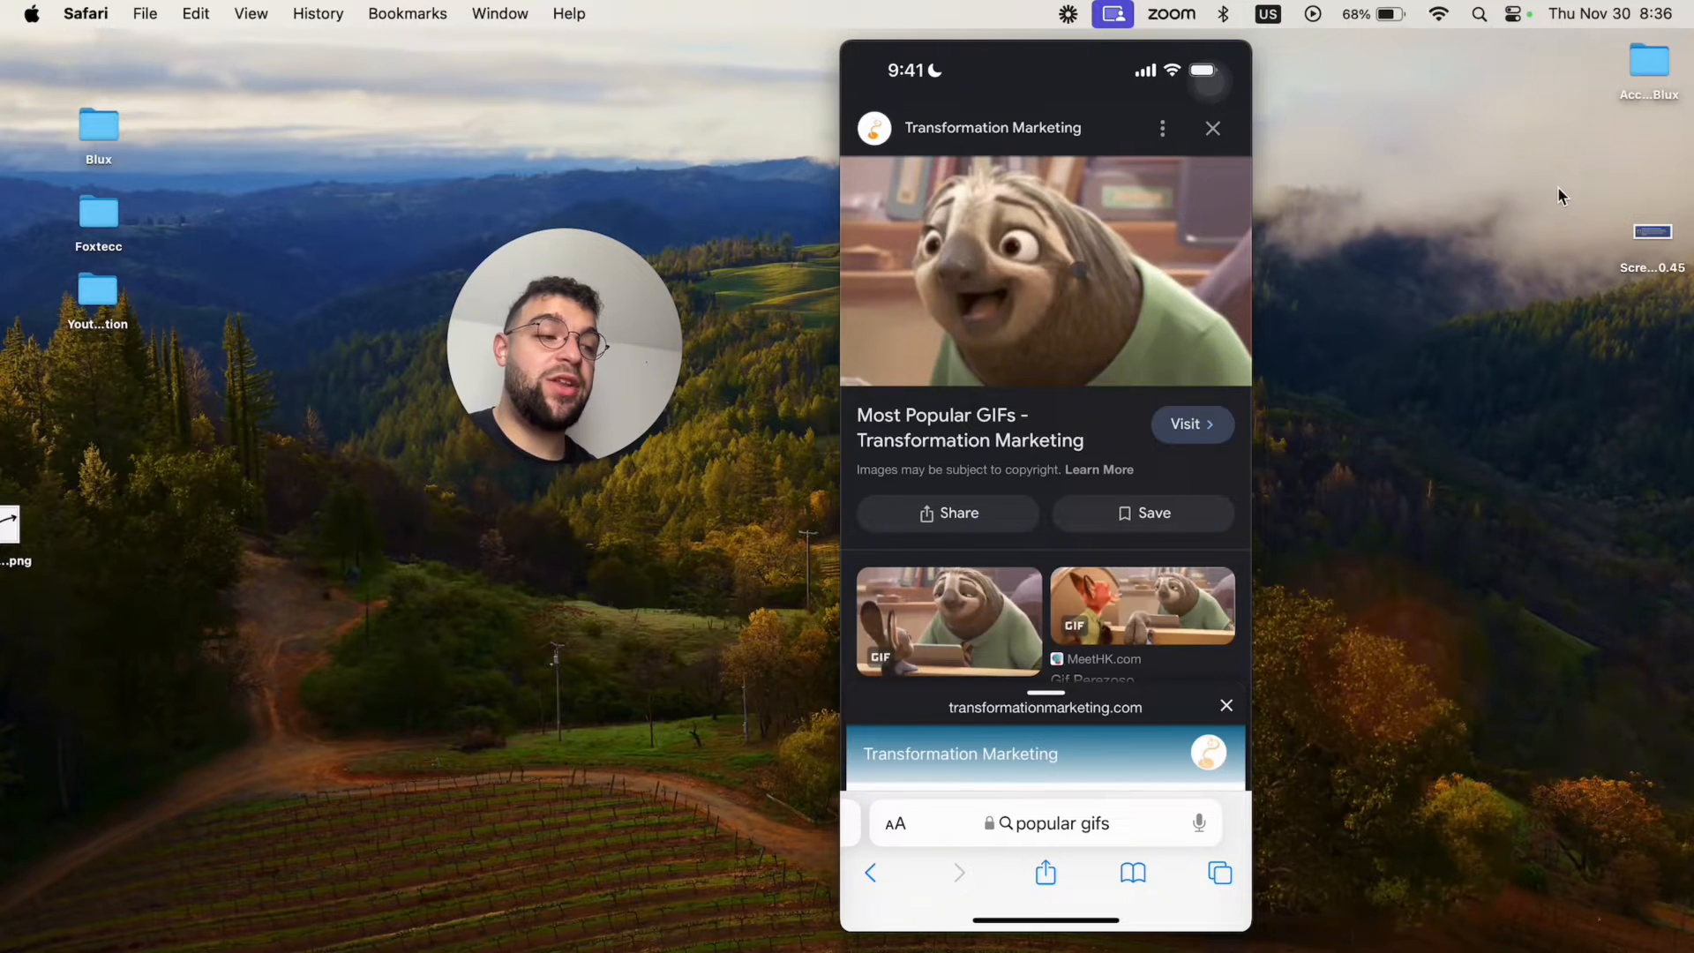
Open the sloth GIF from the 'popular gifs' Google Images results in Safari
click(1044, 270)
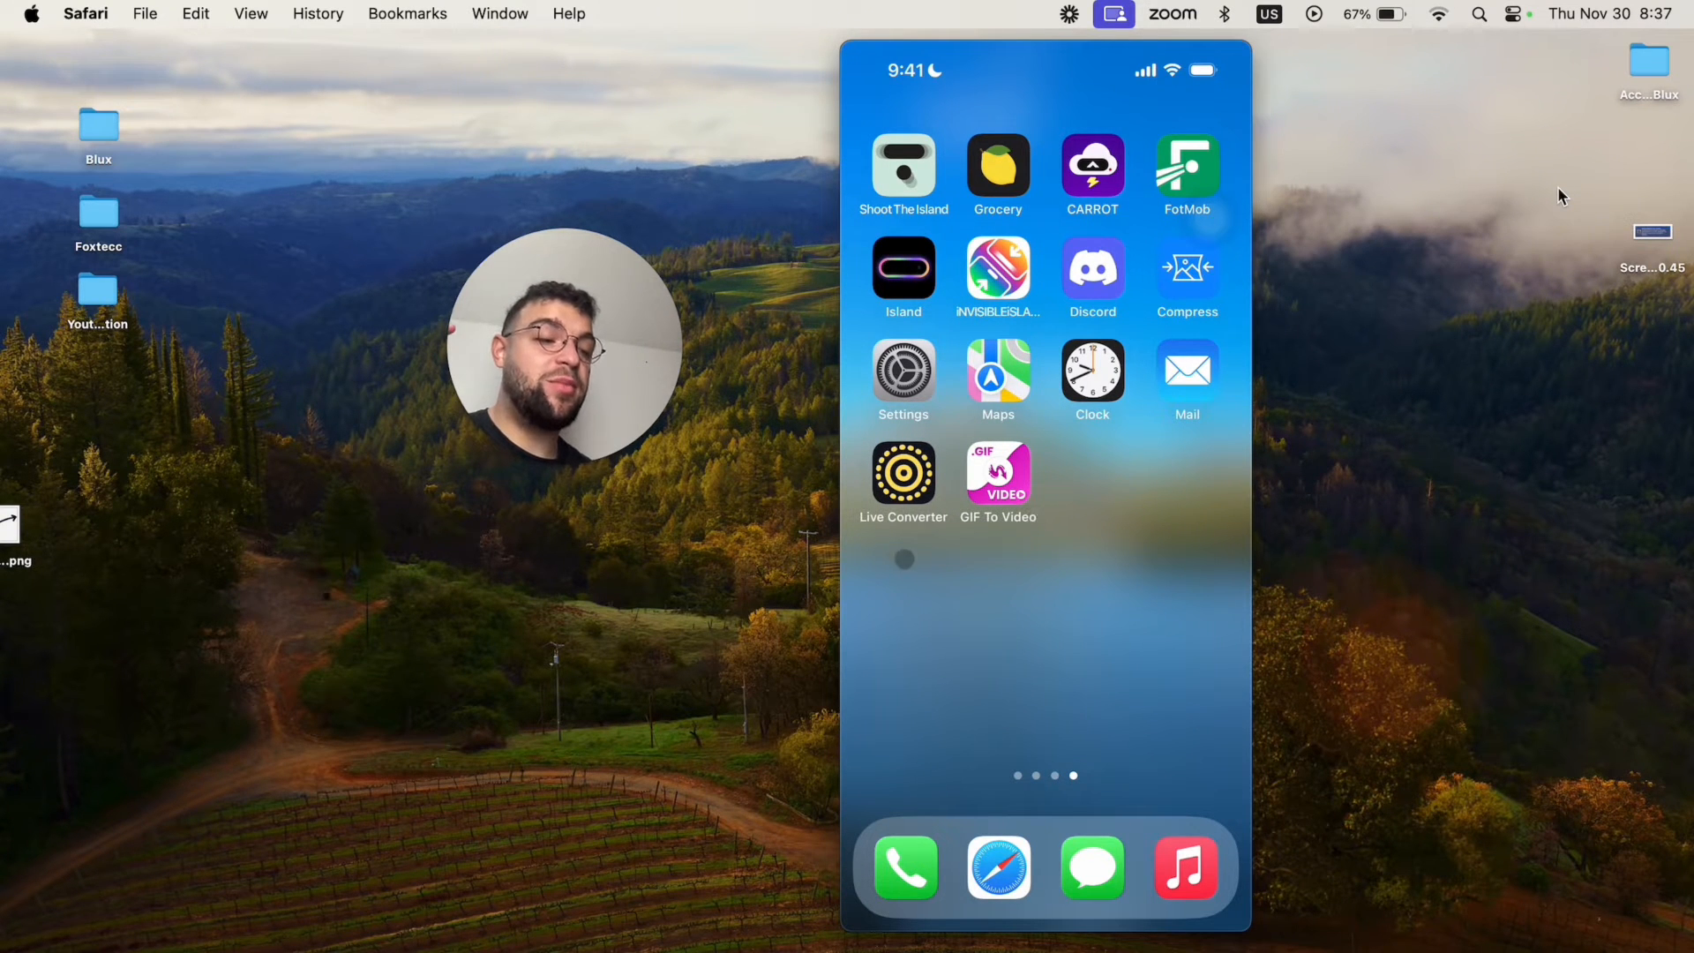
Show Live Converter's Videos tab listing the saved sloth clip for import
click(997, 473)
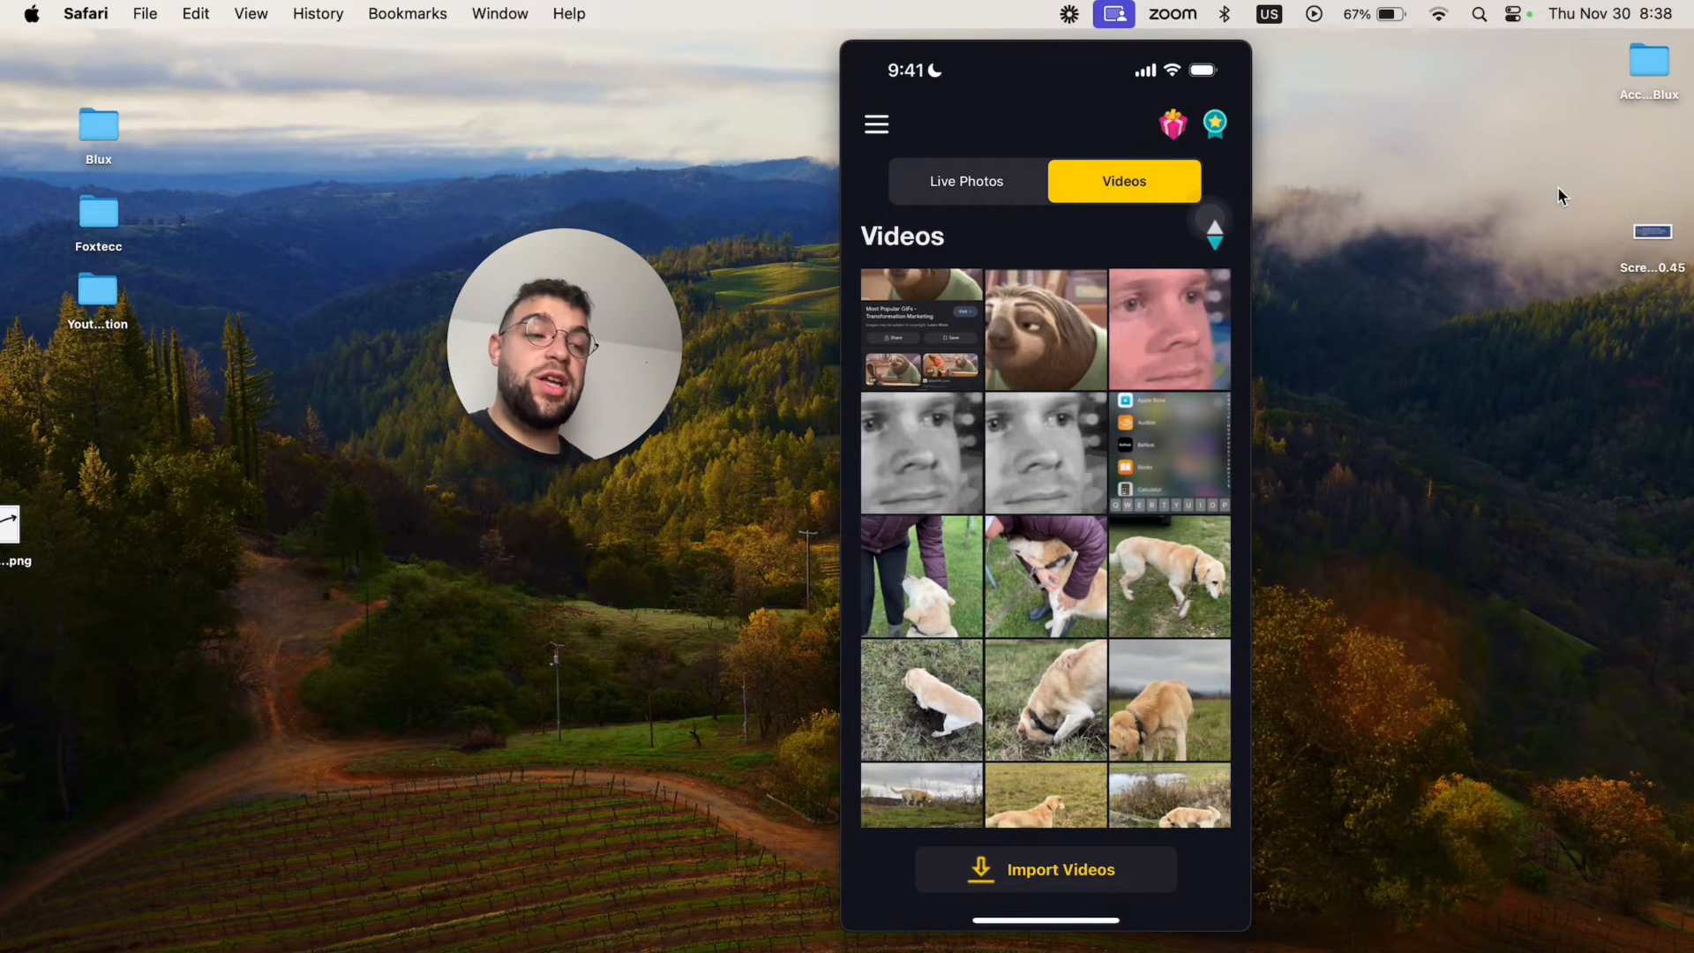